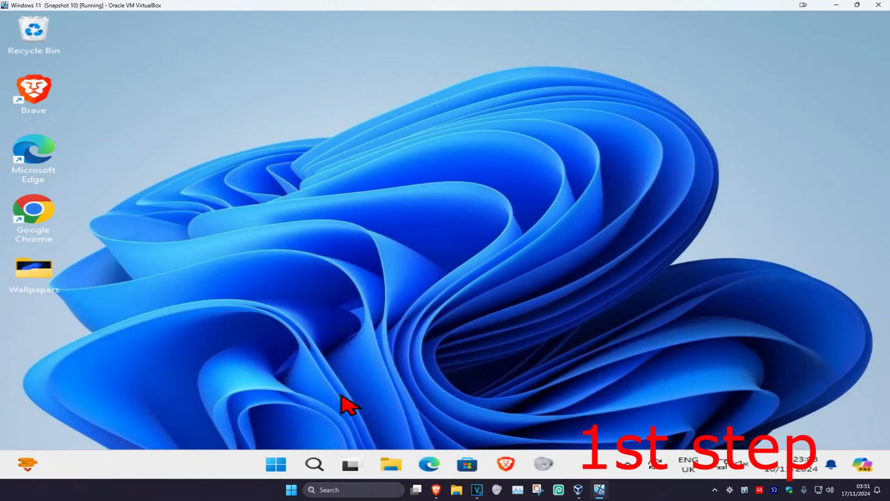
# Run sfc /scannow in an administrator Command Prompt, then minimize the window.
pyautogui.write('cmd')
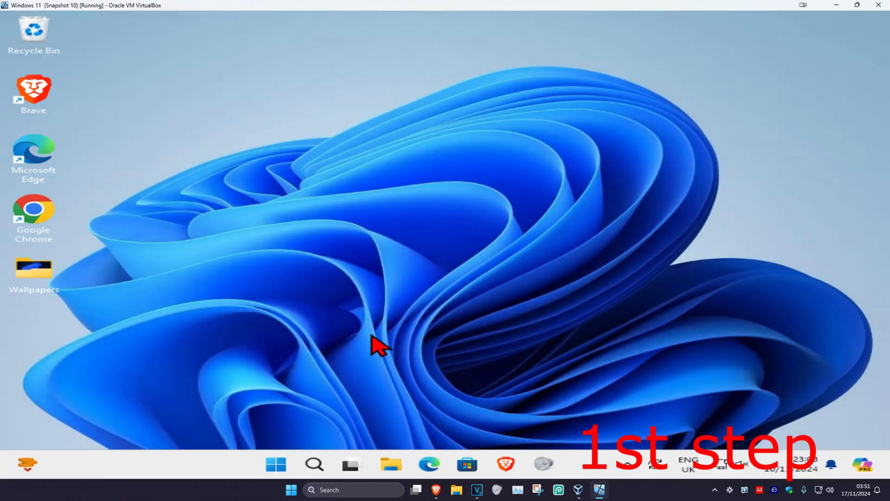
pyautogui.click(548, 464)
pyautogui.write('sfc /')
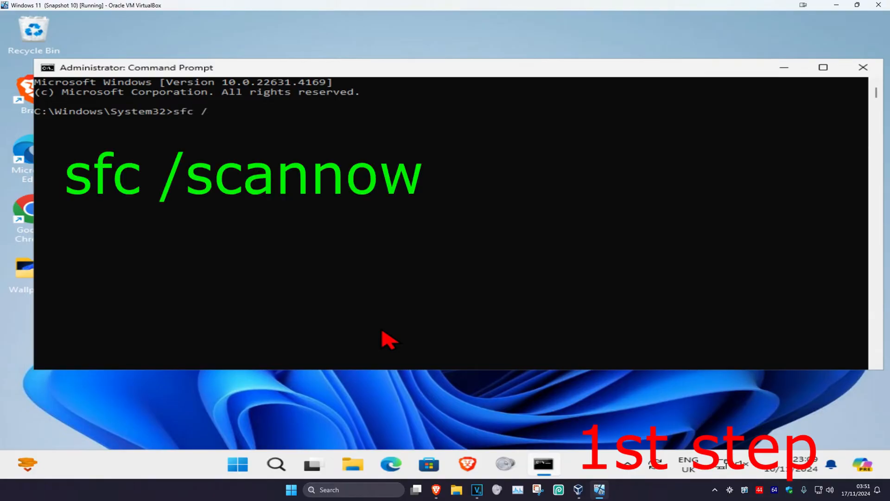
pyautogui.write('scannow')
pyautogui.press('Enter')
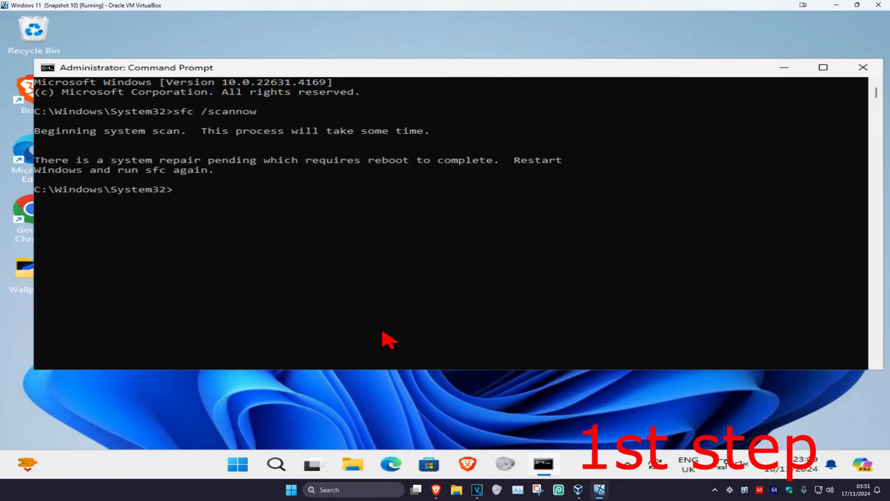
pyautogui.moveTo(392, 200)
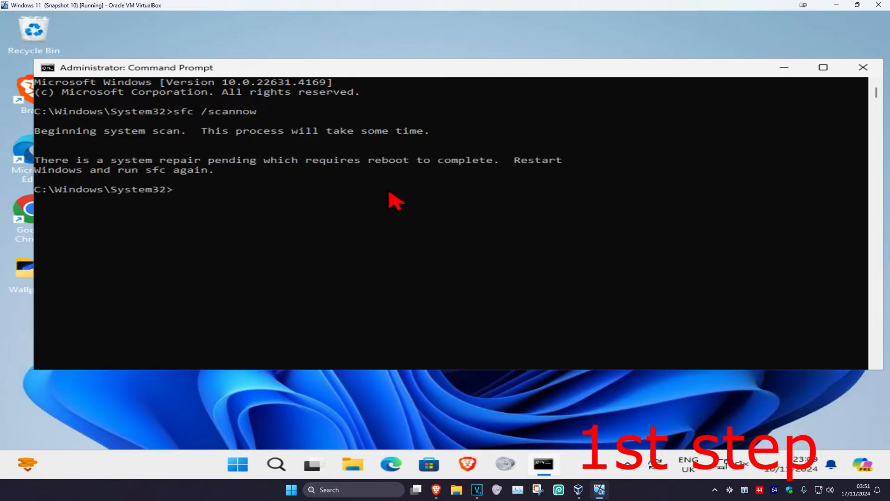
pyautogui.click(863, 67)
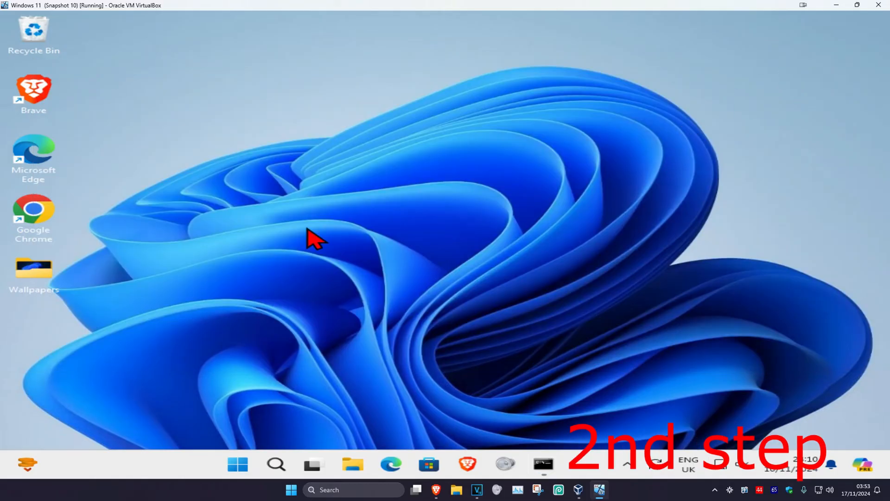
pyautogui.moveTo(302, 457)
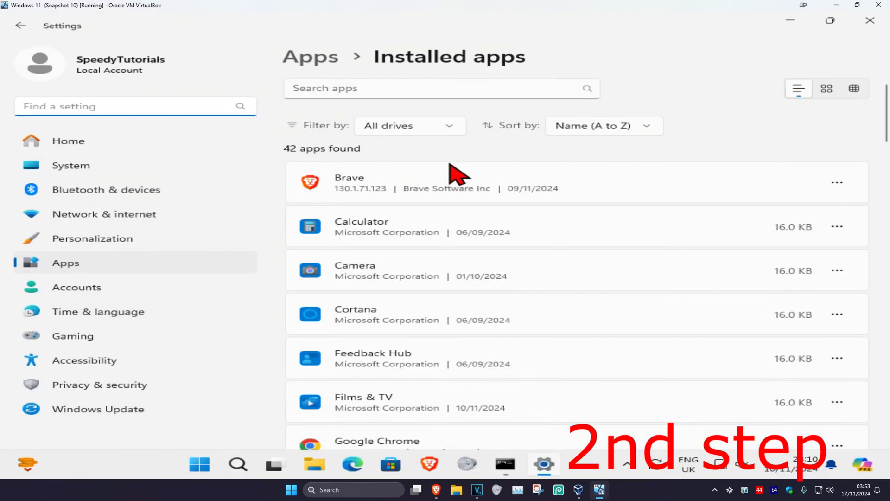
# Scroll to Calculator in Installed apps and confirm its uninstall.
pyautogui.scroll(-3)
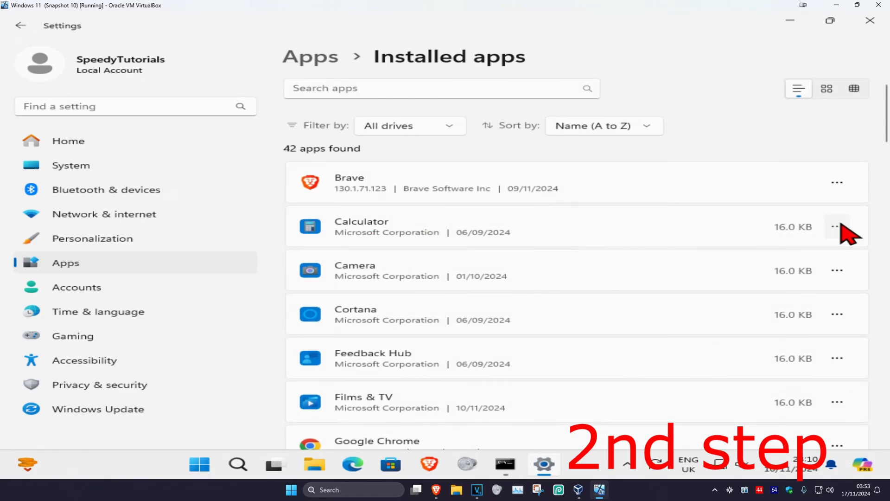
pyautogui.click(837, 227)
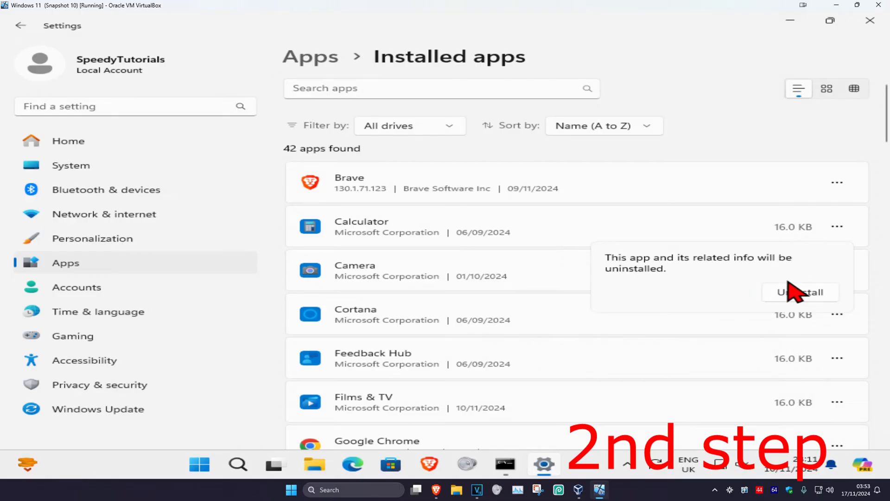
pyautogui.click(801, 292)
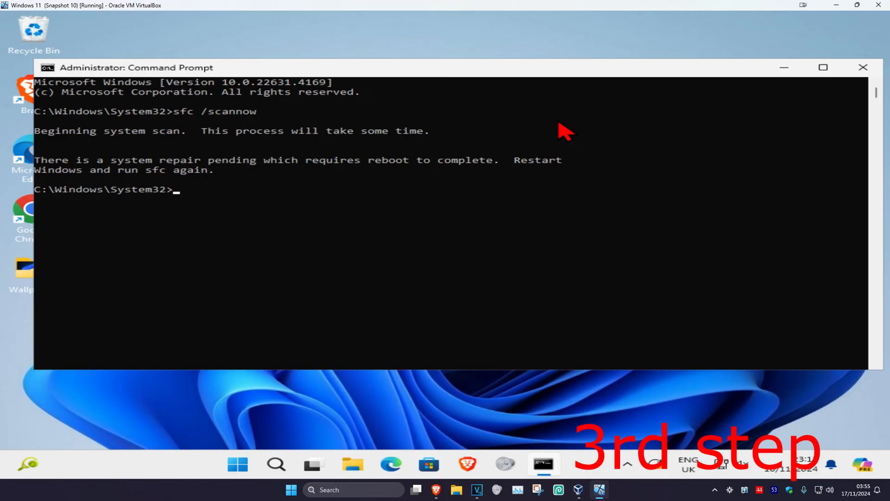
# Run dism /online /cleanup-image /restorehealth, then bring up the Start menu power options.
pyautogui.write('dism /online')
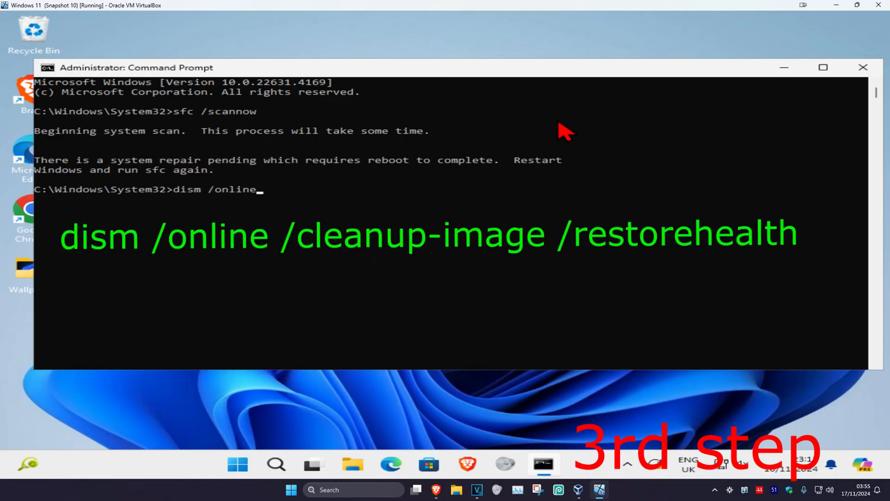
pyautogui.write('/cleanup')
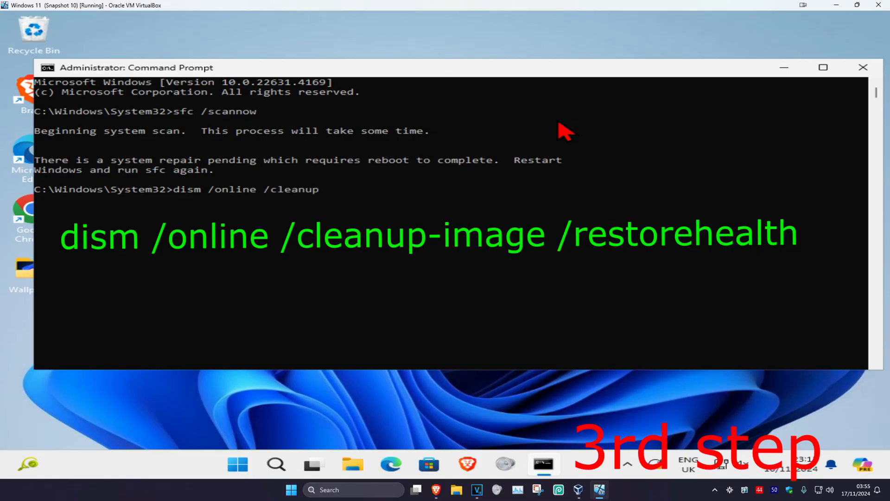
pyautogui.write('-image /r')
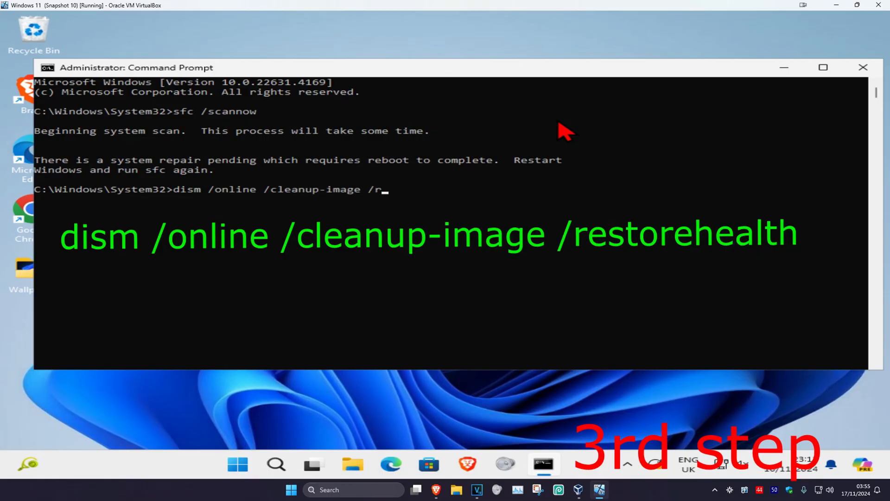
pyautogui.press('Enter')
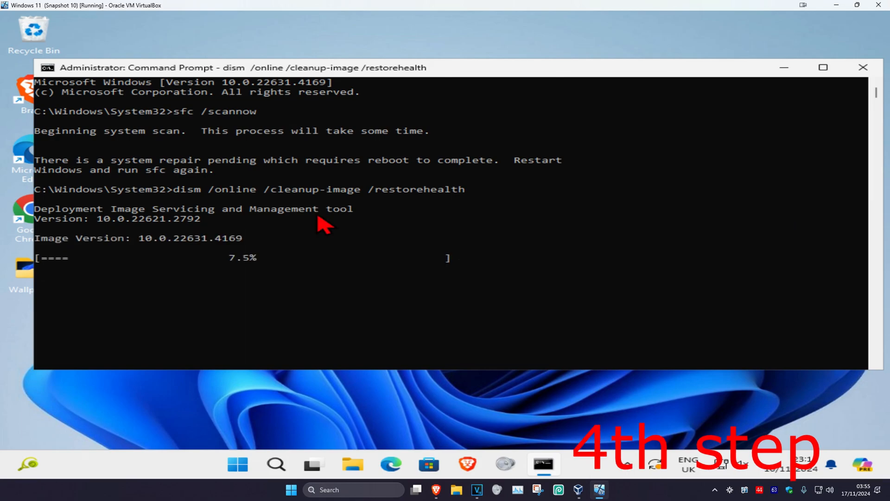
pyautogui.click(237, 464)
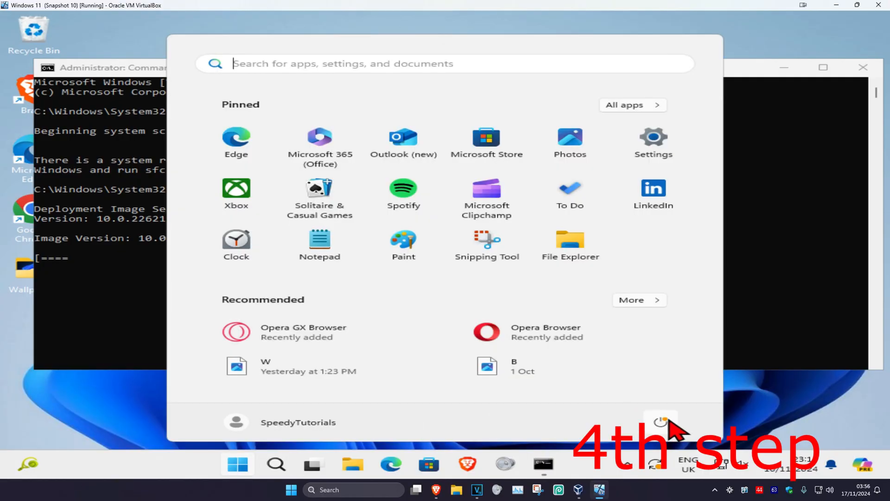